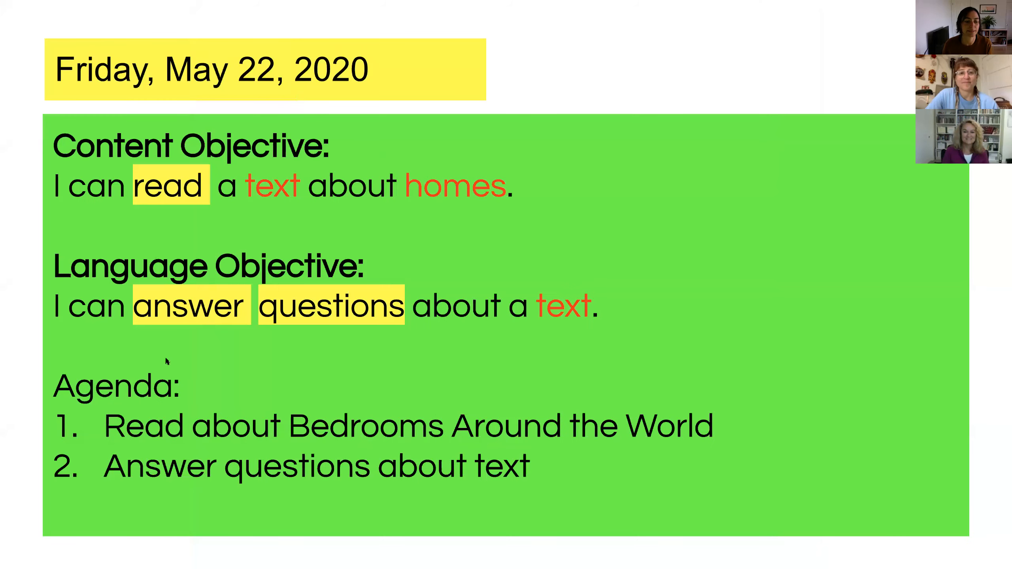
{"action": "mouse_move", "coordinate": [198, 5]}
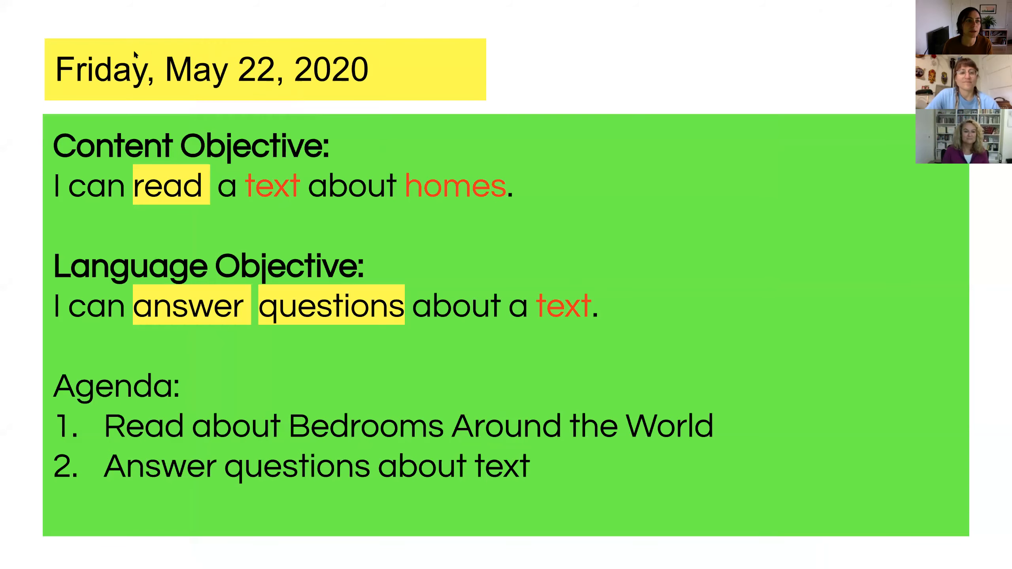
{"action": "mouse_move", "coordinate": [282, 101]}
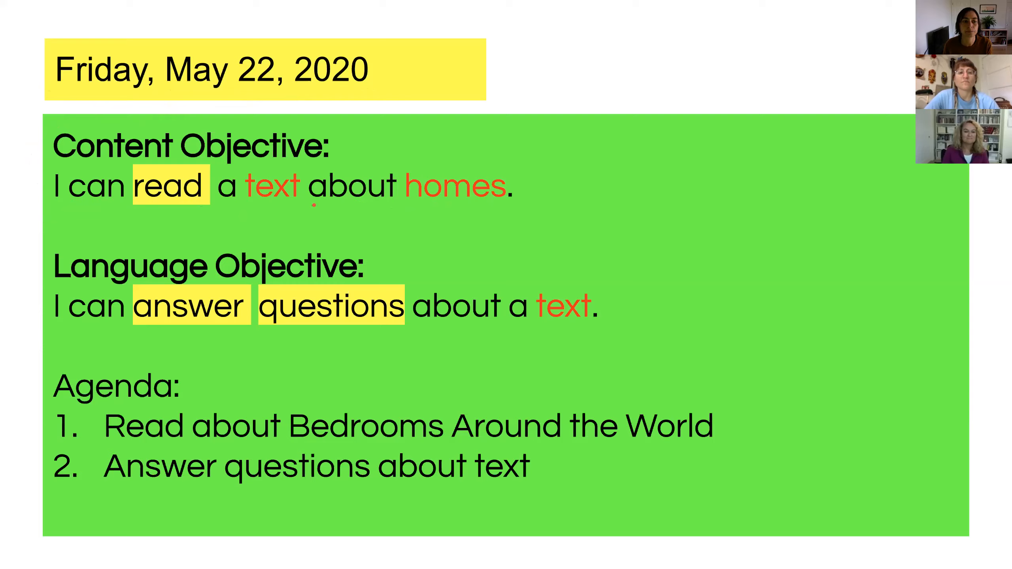
Zoom into page 1 so Dong's Bedroom passage fills the viewer at readable size
{"action": "left_click_drag", "start_coordinate": [155, 206], "coordinate": [504, 187]}
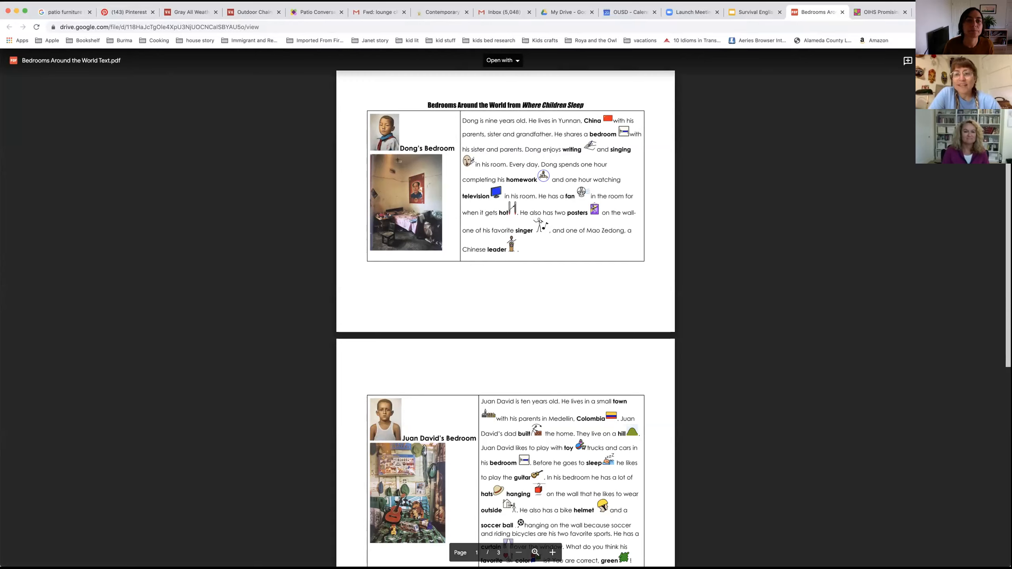
{"action": "mouse_move", "coordinate": [467, 126]}
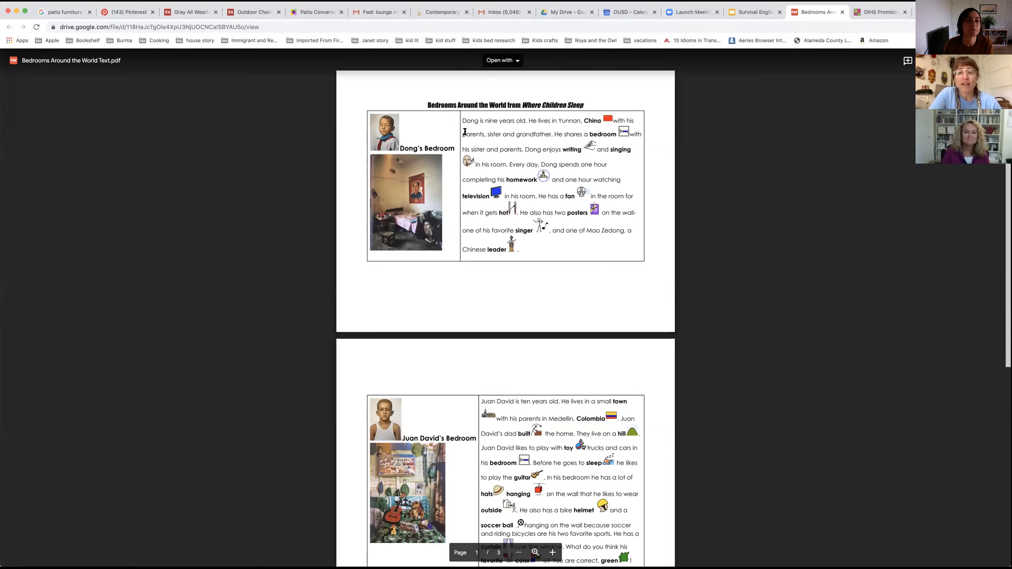
{"action": "double_click", "coordinate": [469, 120]}
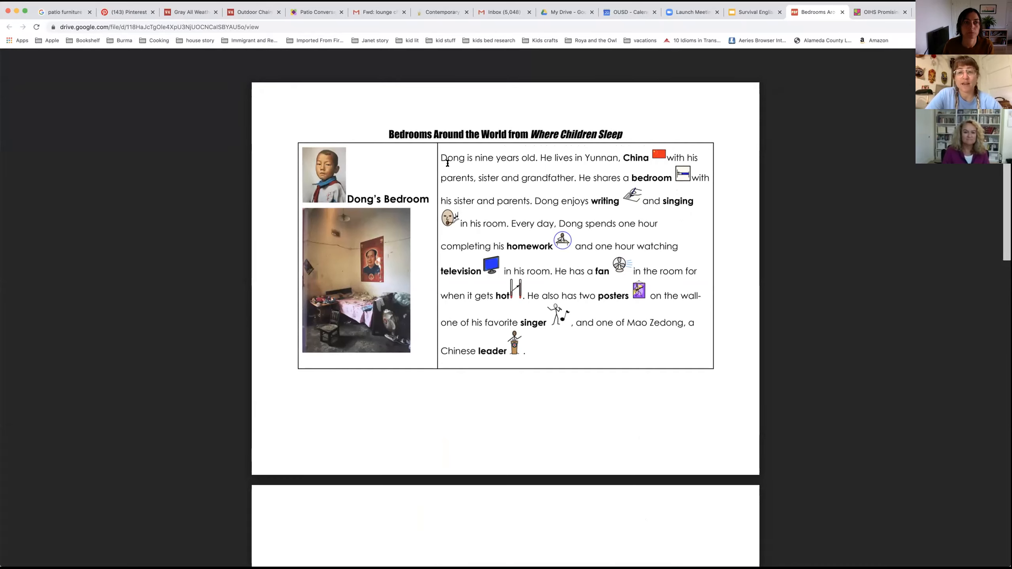
{"action": "mouse_move", "coordinate": [305, 132]}
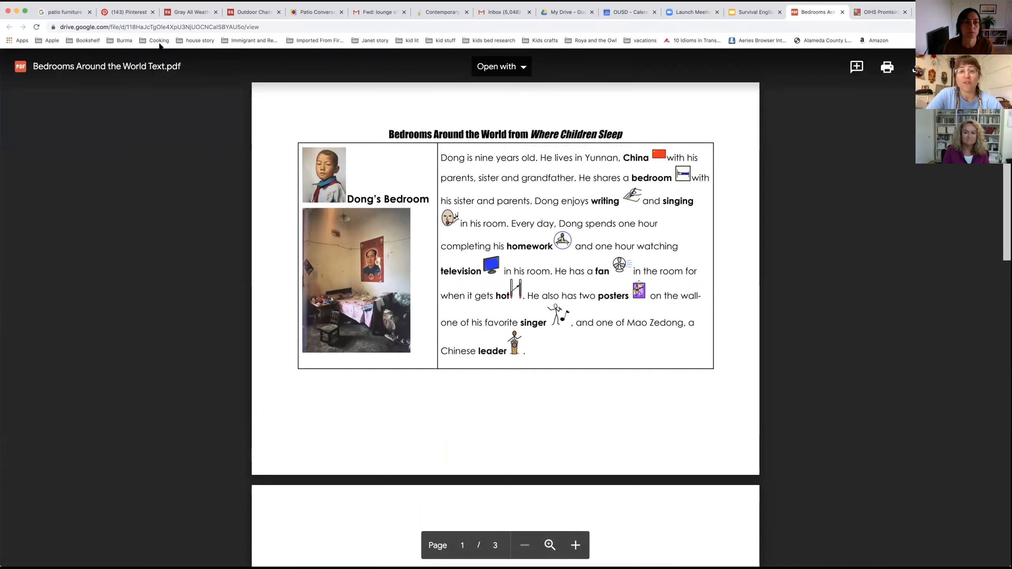
{"action": "mouse_move", "coordinate": [454, 164]}
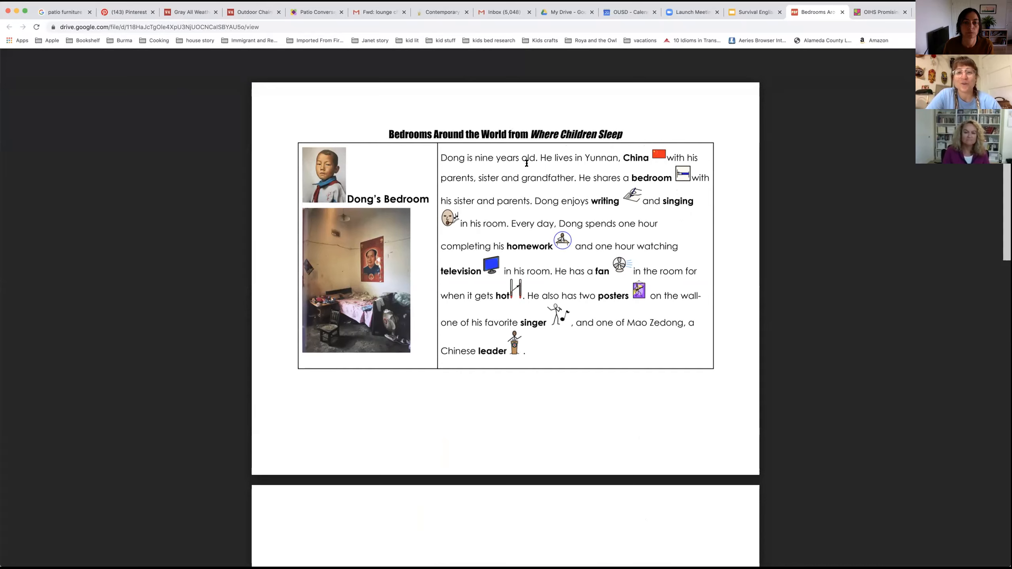
{"action": "mouse_move", "coordinate": [546, 163]}
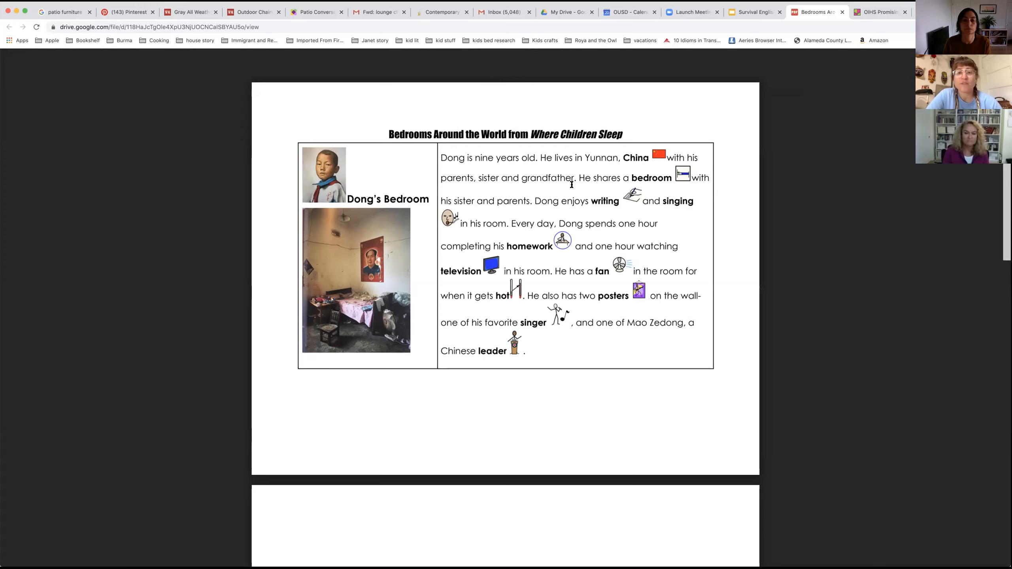
{"action": "mouse_move", "coordinate": [613, 184]}
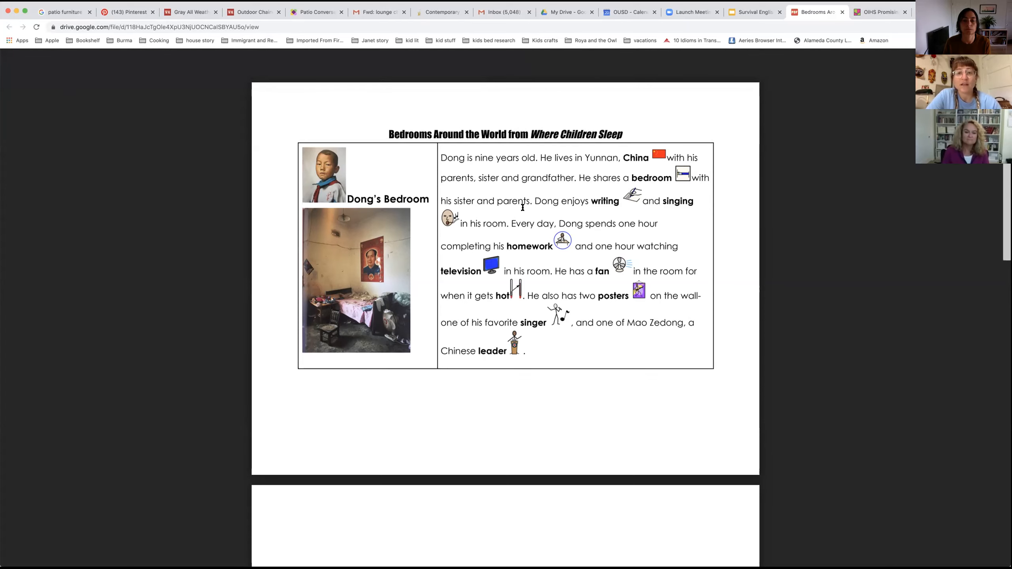
{"action": "mouse_move", "coordinate": [568, 208]}
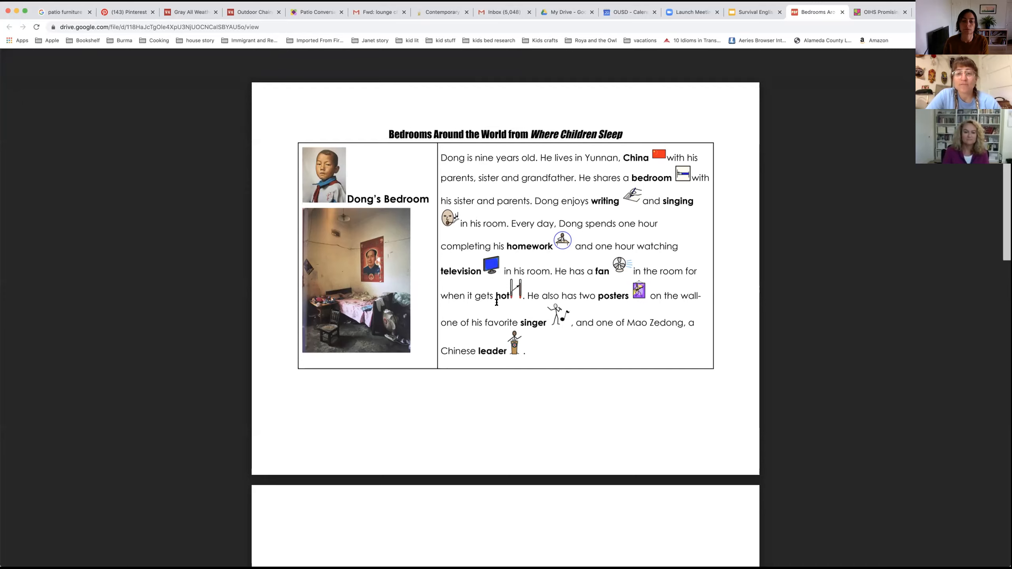
{"action": "mouse_move", "coordinate": [565, 307]}
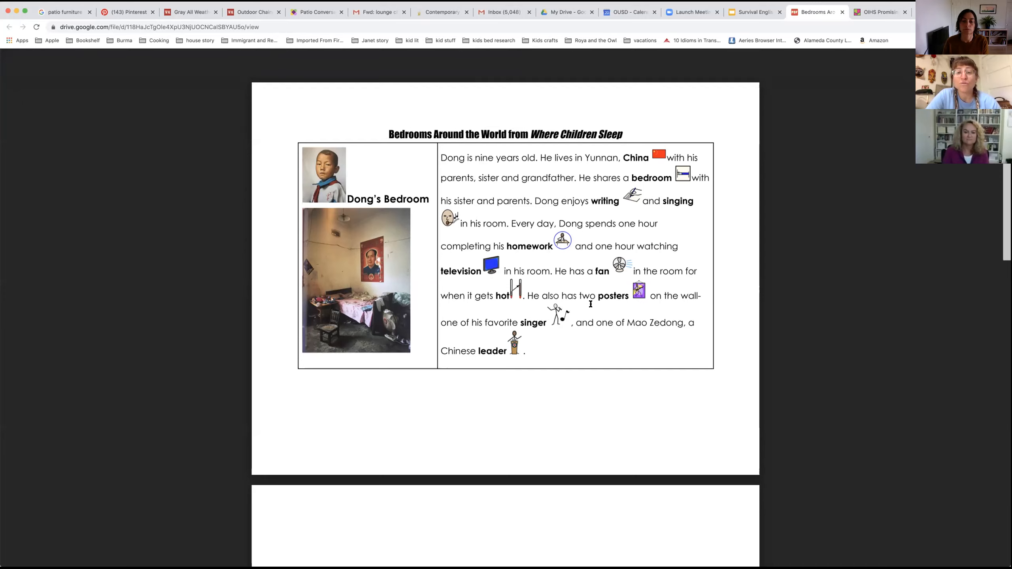
{"action": "mouse_move", "coordinate": [668, 306]}
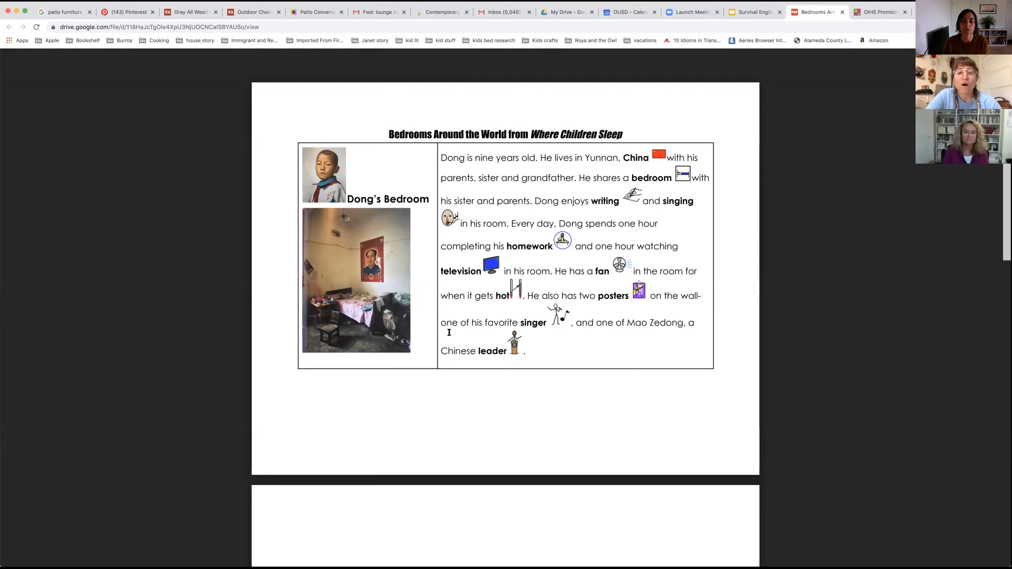
{"action": "mouse_move", "coordinate": [535, 331]}
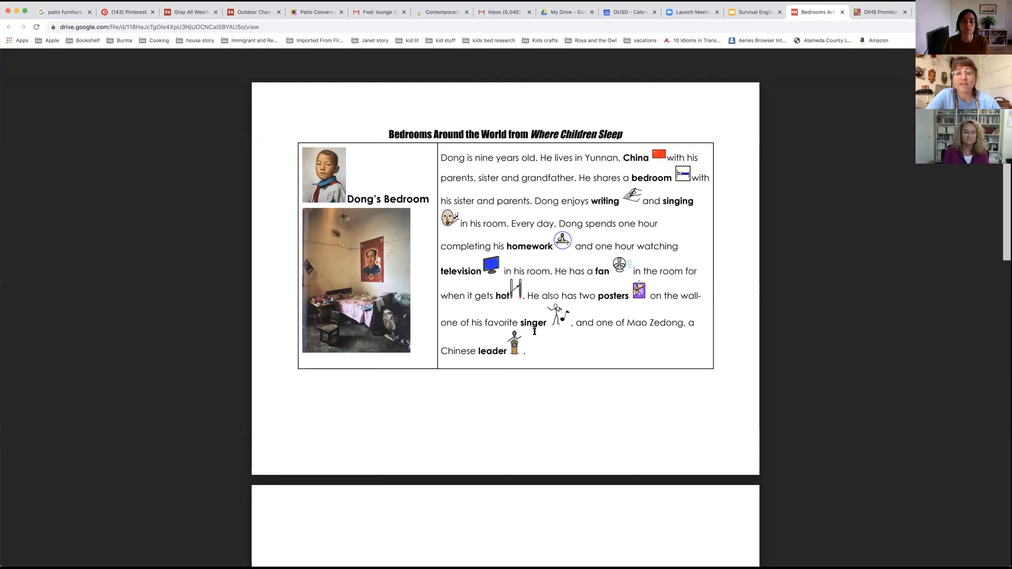
{"action": "mouse_move", "coordinate": [585, 330]}
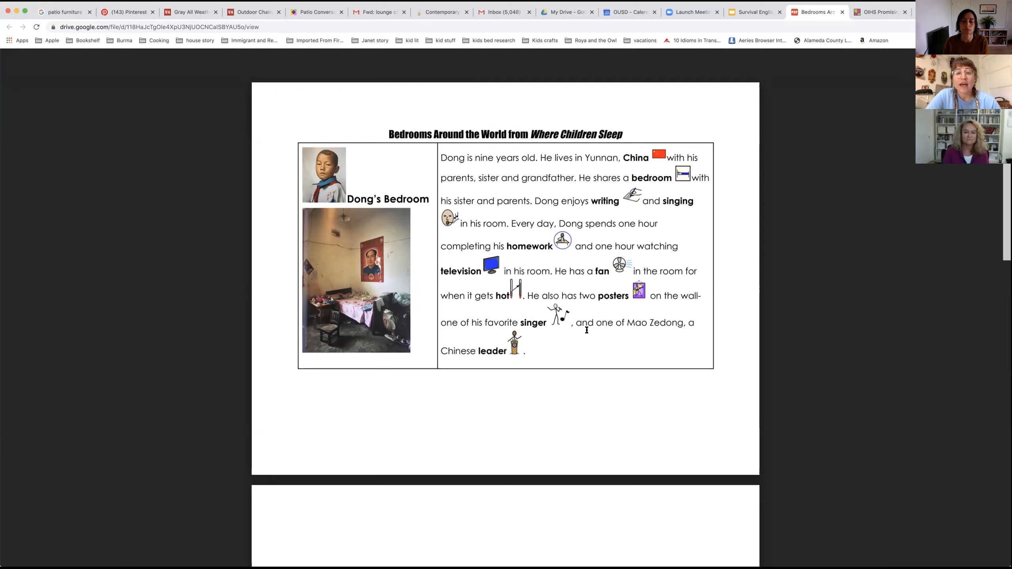
{"action": "mouse_move", "coordinate": [639, 333]}
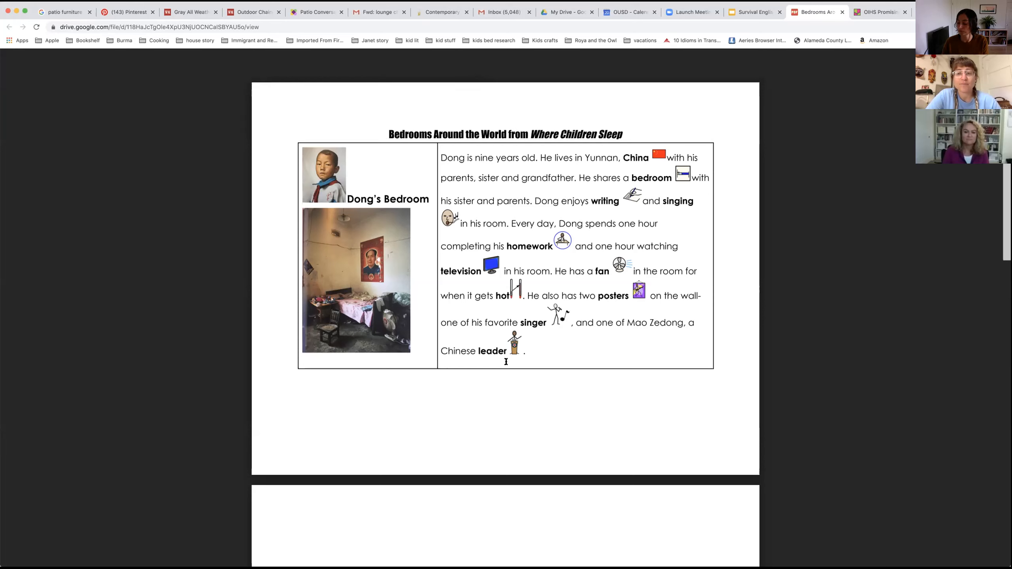
Scroll down past Juan David's Bedroom toward Anusha's Bedroom on page 3
{"action": "scroll", "scroll_direction": "down", "scroll_amount": 3}
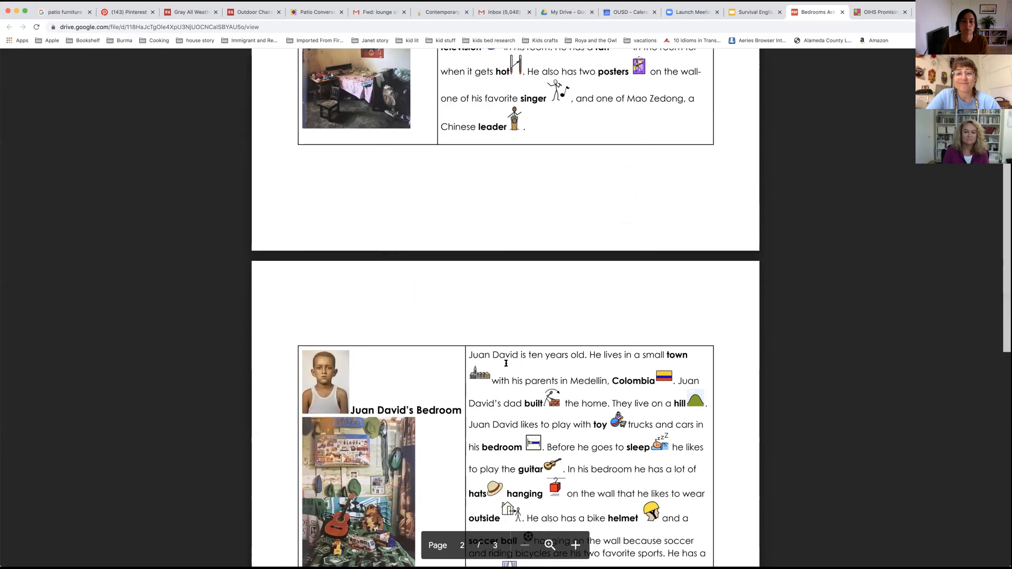
{"action": "scroll", "scroll_direction": "down", "scroll_amount": 3}
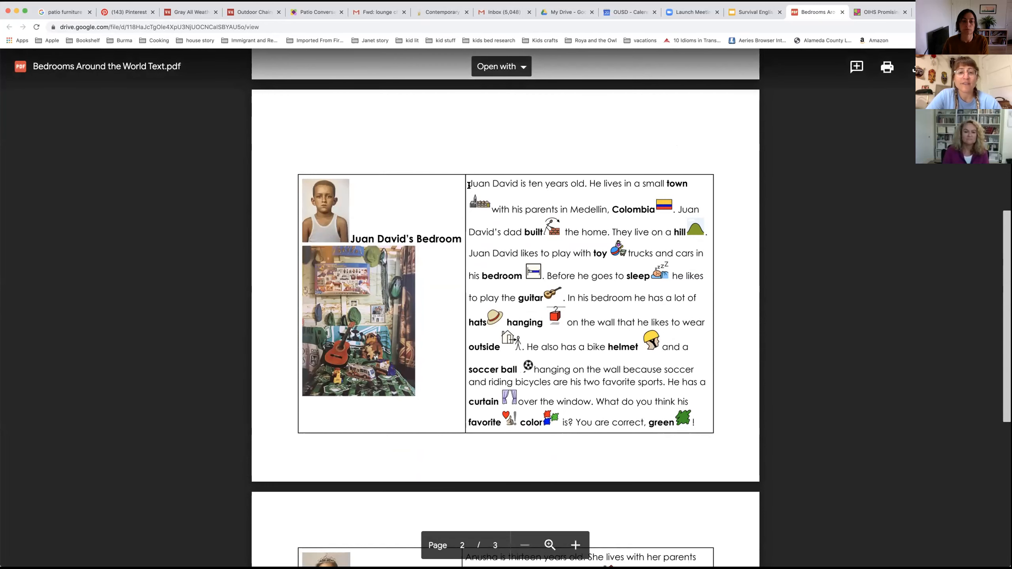
{"action": "scroll", "scroll_direction": "down", "scroll_amount": 3}
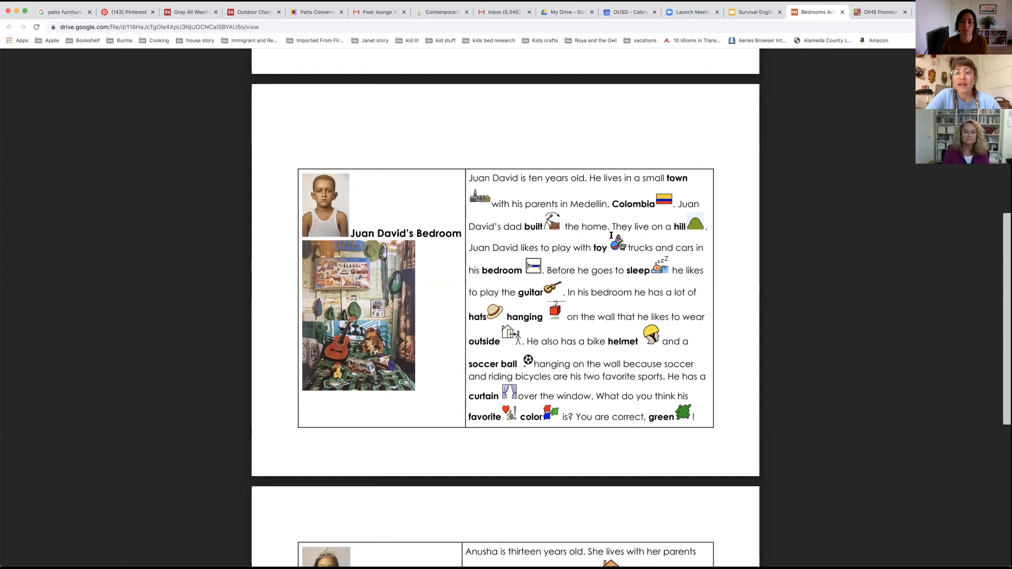
{"action": "mouse_move", "coordinate": [661, 234]}
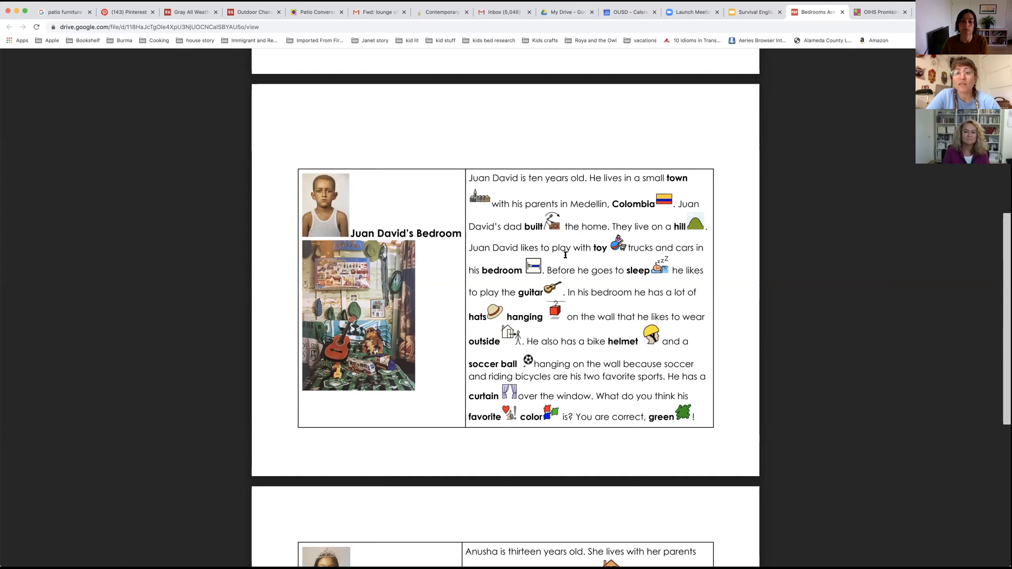
{"action": "mouse_move", "coordinate": [604, 256]}
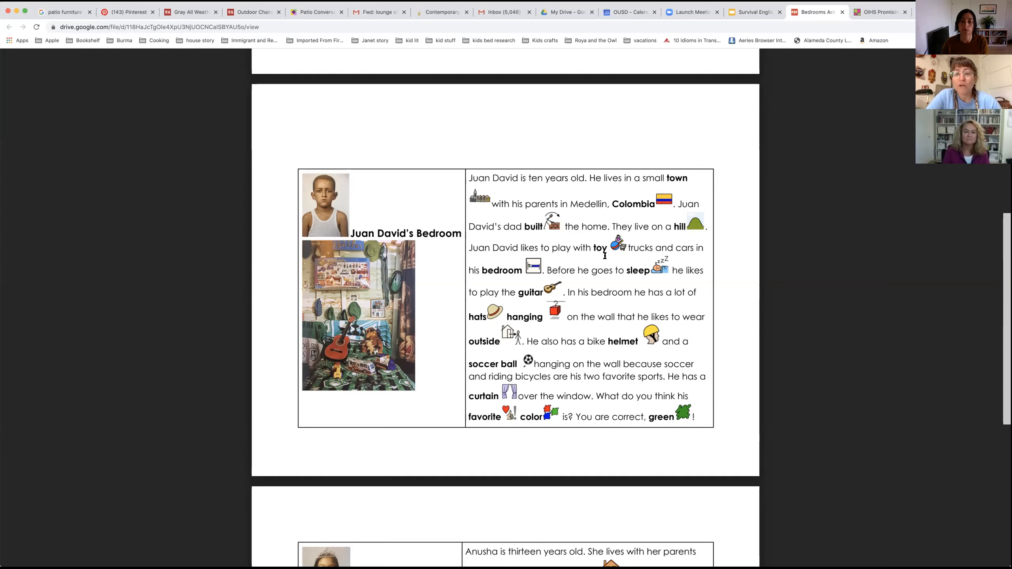
{"action": "mouse_move", "coordinate": [669, 255]}
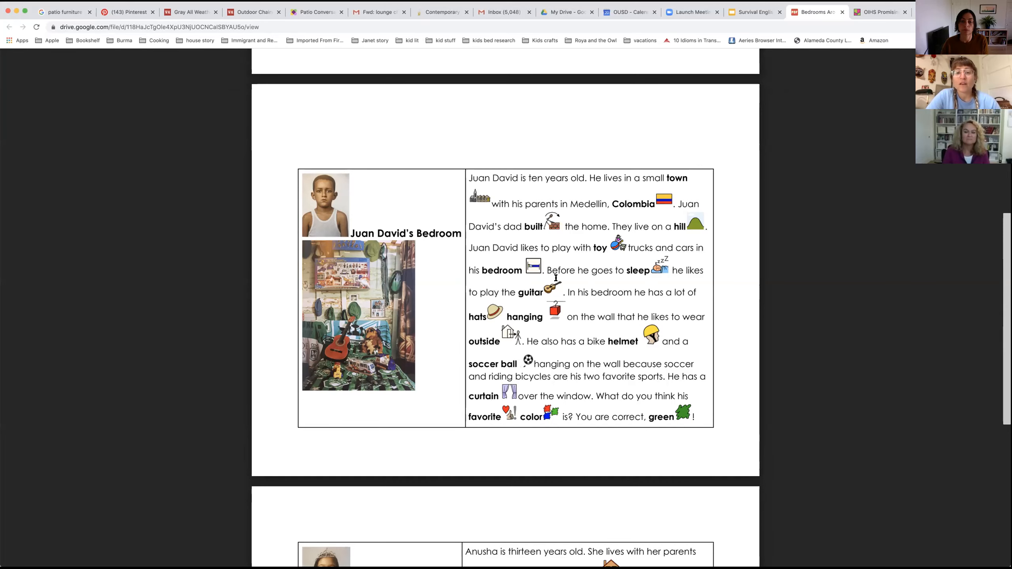
{"action": "mouse_move", "coordinate": [608, 278]}
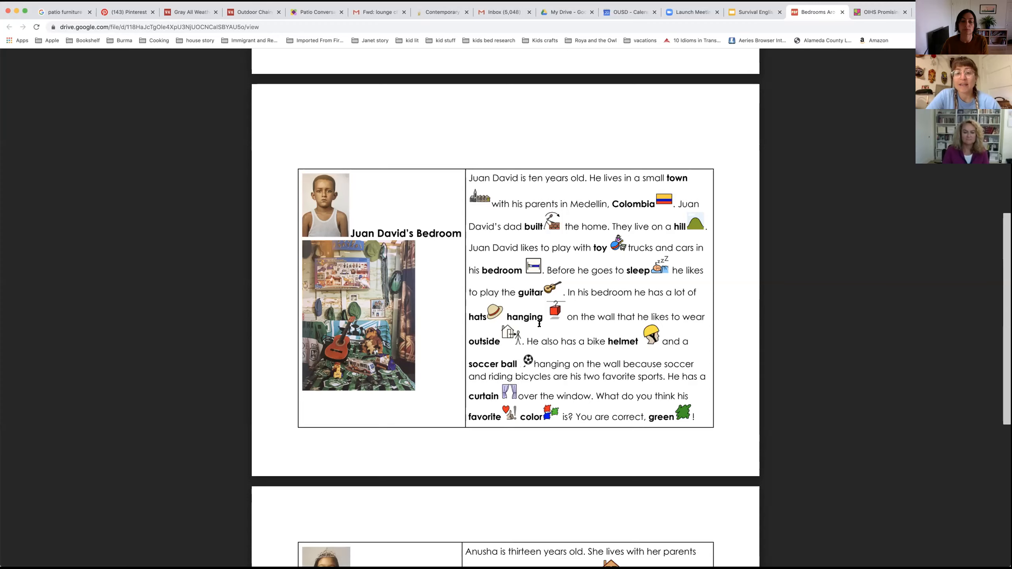
{"action": "mouse_move", "coordinate": [610, 324]}
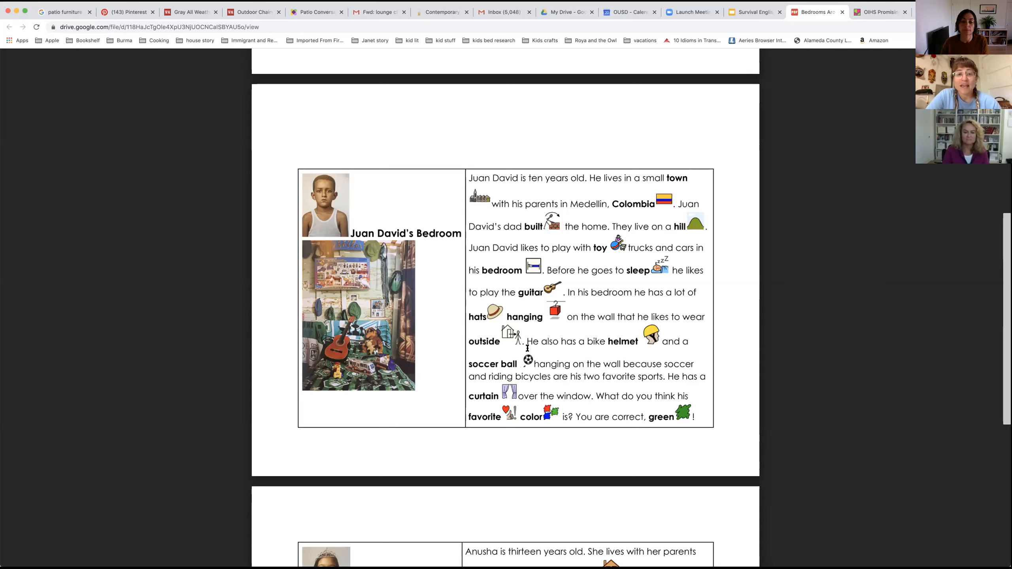
{"action": "mouse_move", "coordinate": [568, 347]}
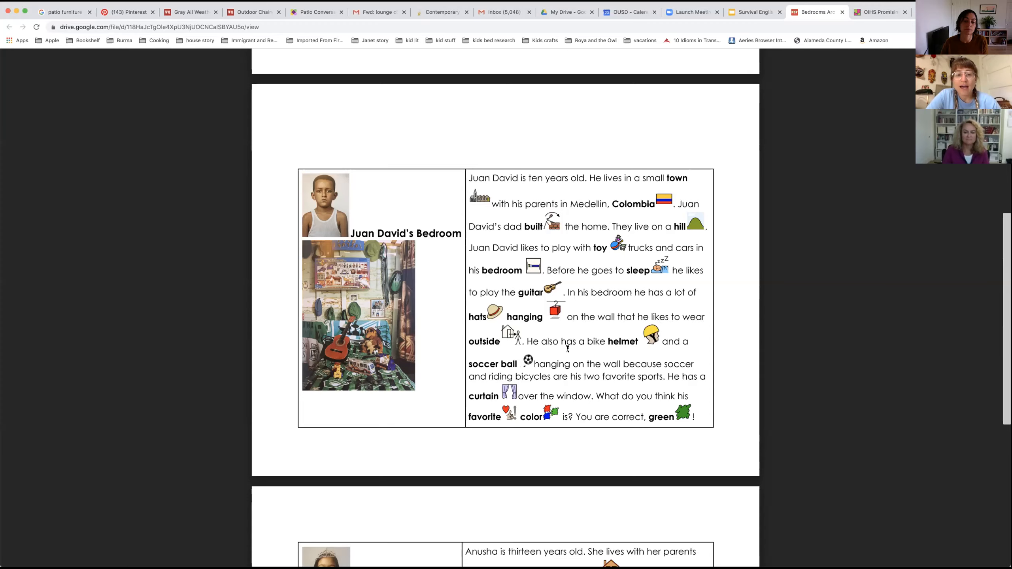
{"action": "mouse_move", "coordinate": [632, 351]}
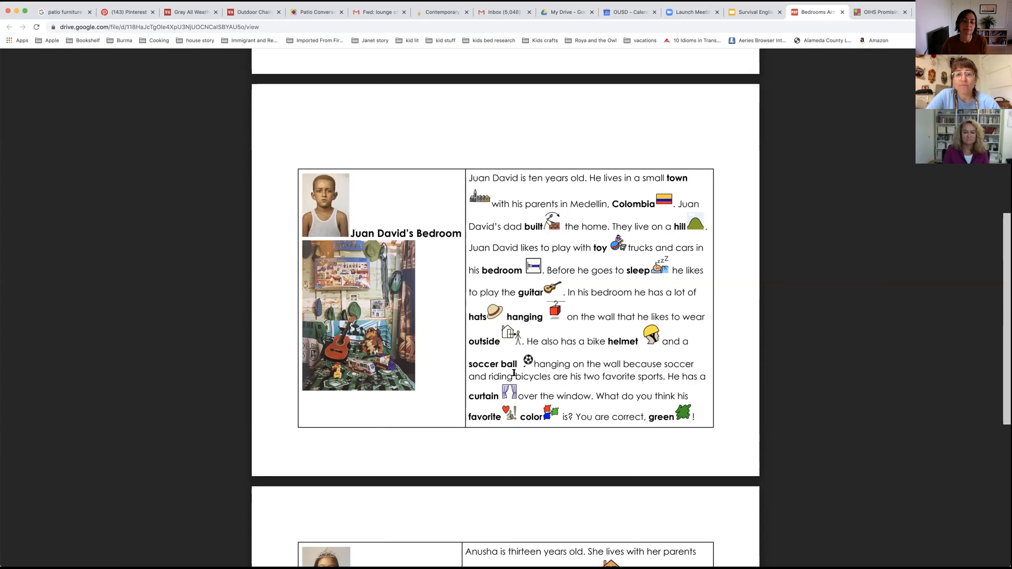
{"action": "mouse_move", "coordinate": [598, 373]}
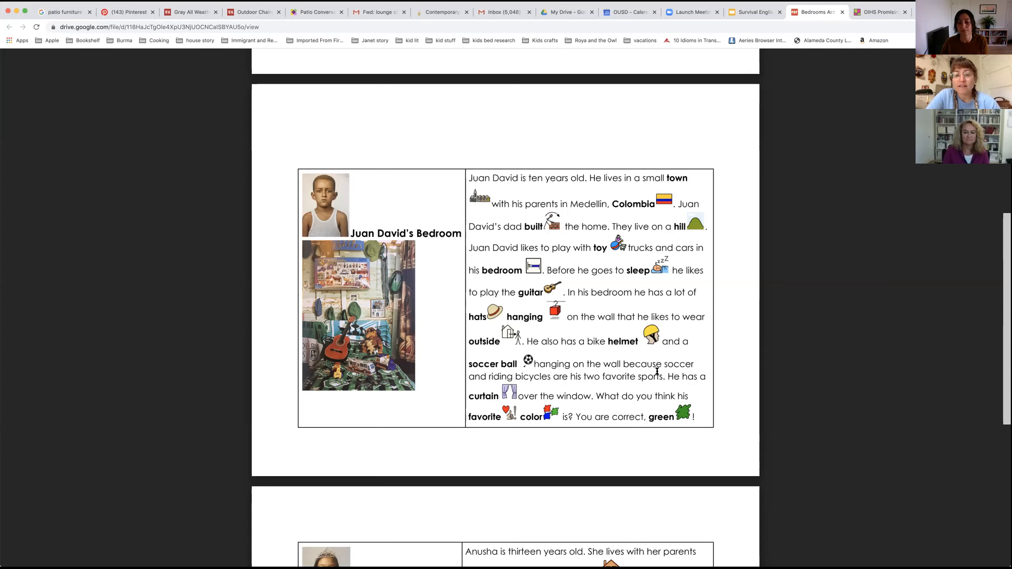
{"action": "mouse_move", "coordinate": [513, 398]}
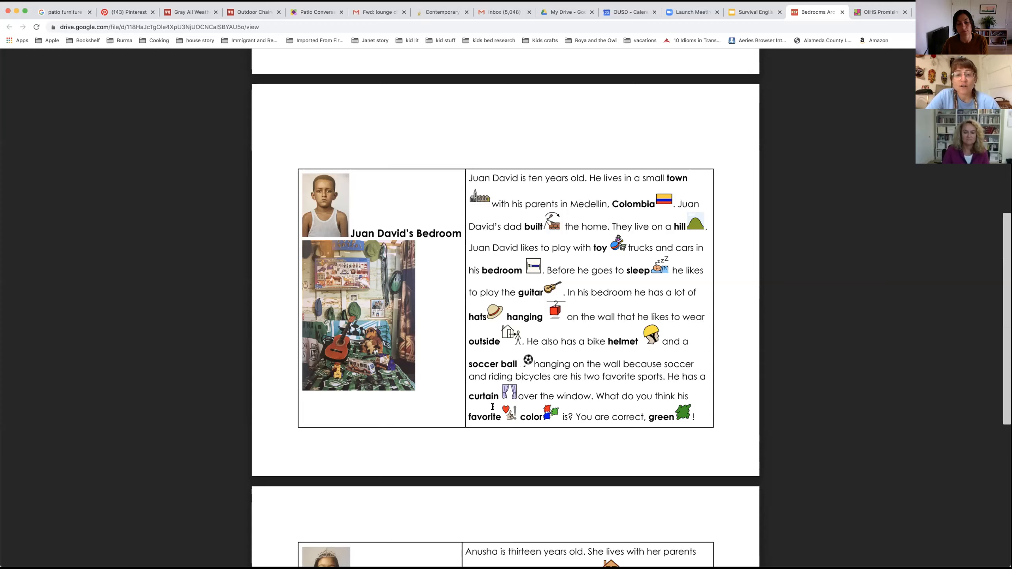
{"action": "mouse_move", "coordinate": [564, 403]}
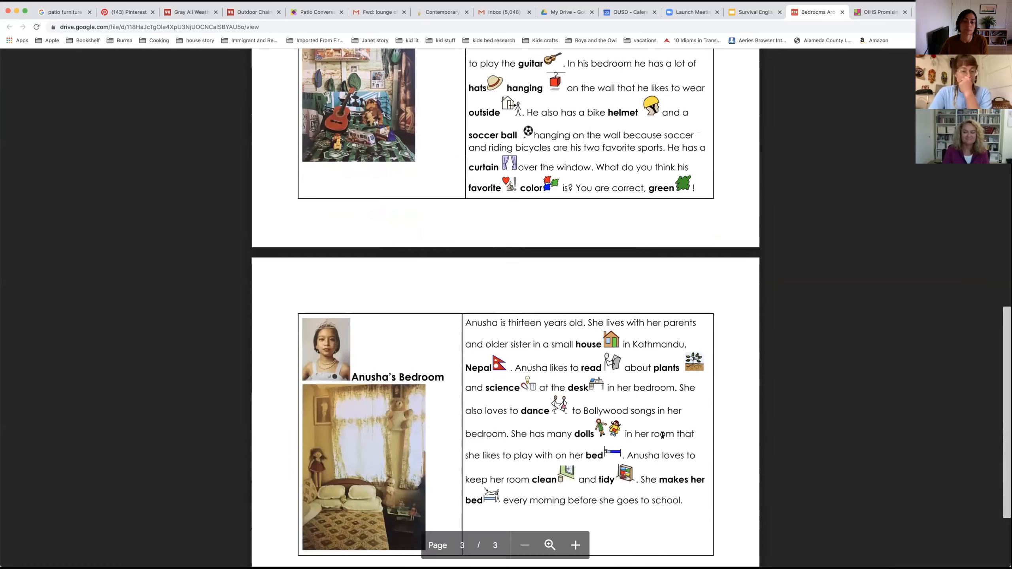
Scroll through Anusha's Bedroom, then return to the Google Slides lesson deck
{"action": "scroll", "scroll_direction": "down", "scroll_amount": 3}
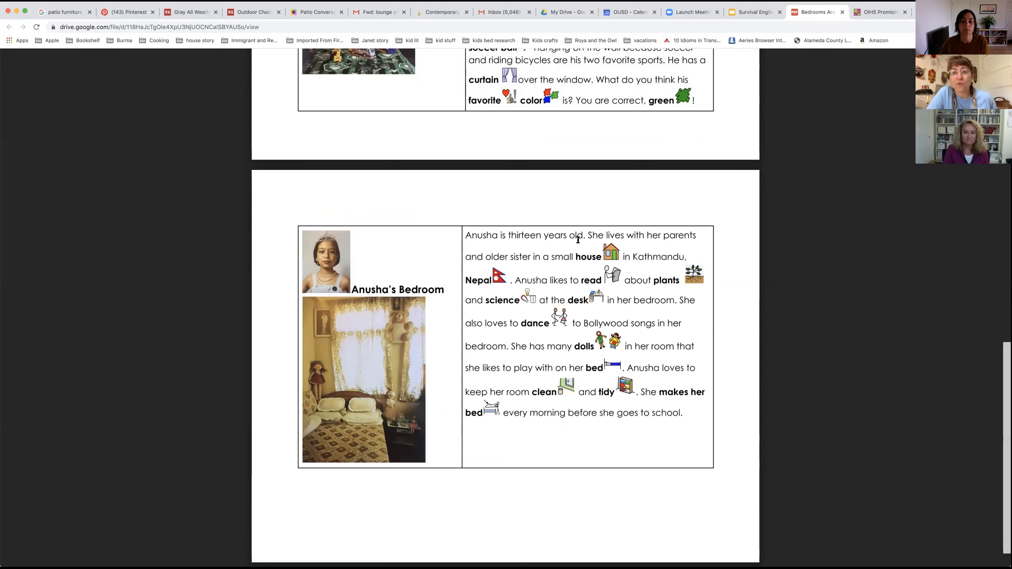
{"action": "mouse_move", "coordinate": [629, 243]}
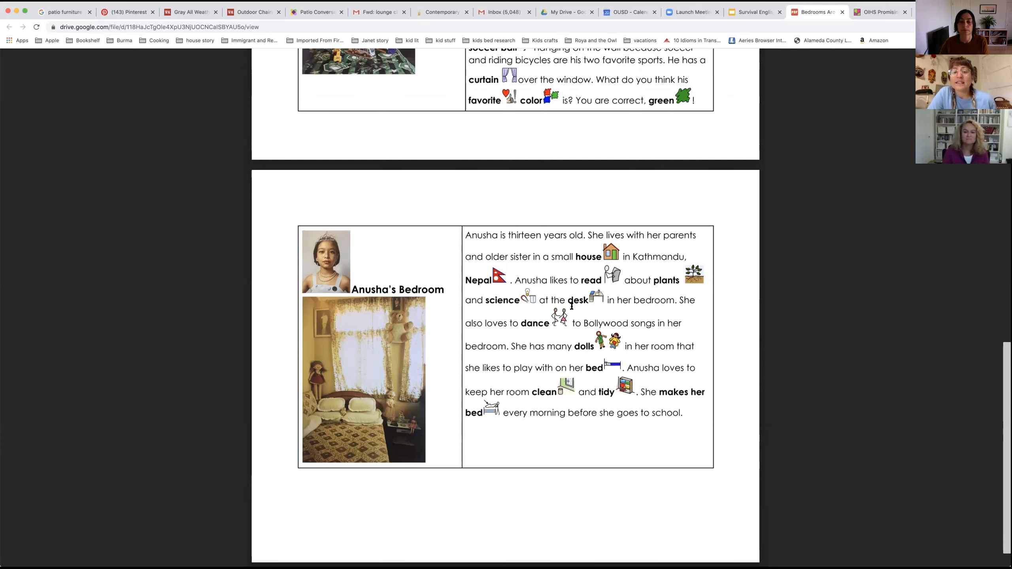
{"action": "mouse_move", "coordinate": [666, 308]}
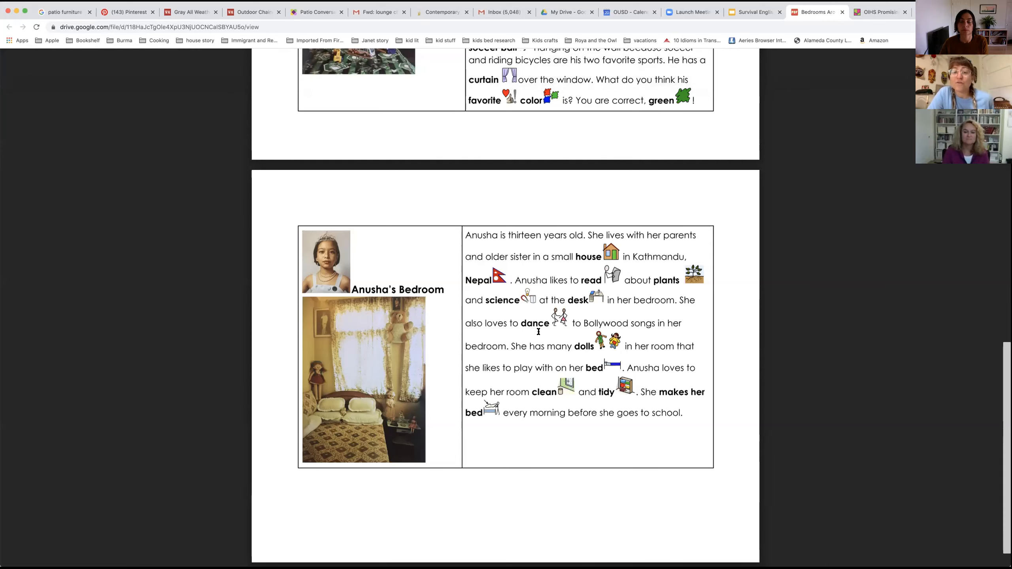
{"action": "mouse_move", "coordinate": [647, 327]}
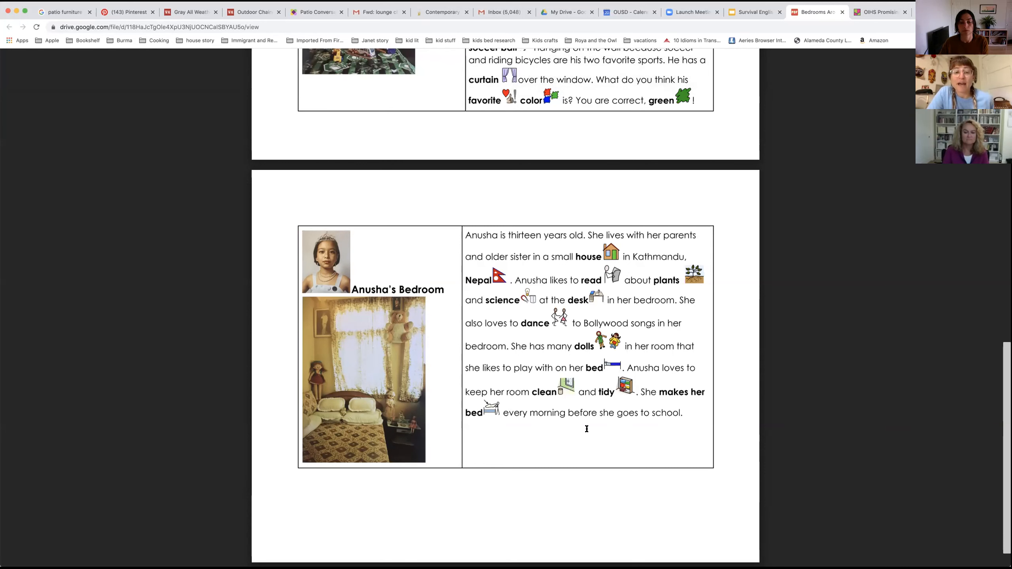
{"action": "mouse_move", "coordinate": [554, 421]}
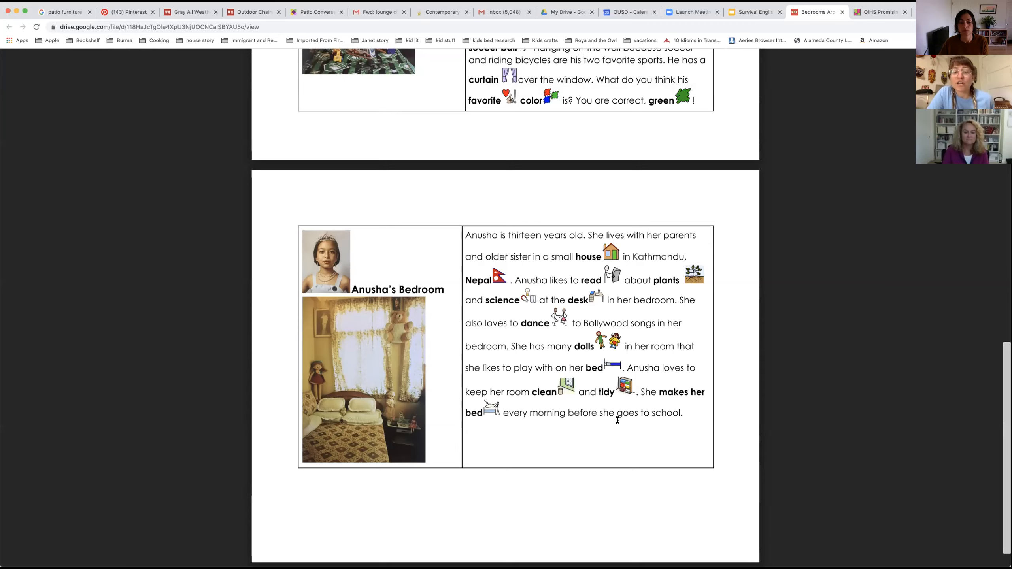
{"action": "mouse_move", "coordinate": [680, 426]}
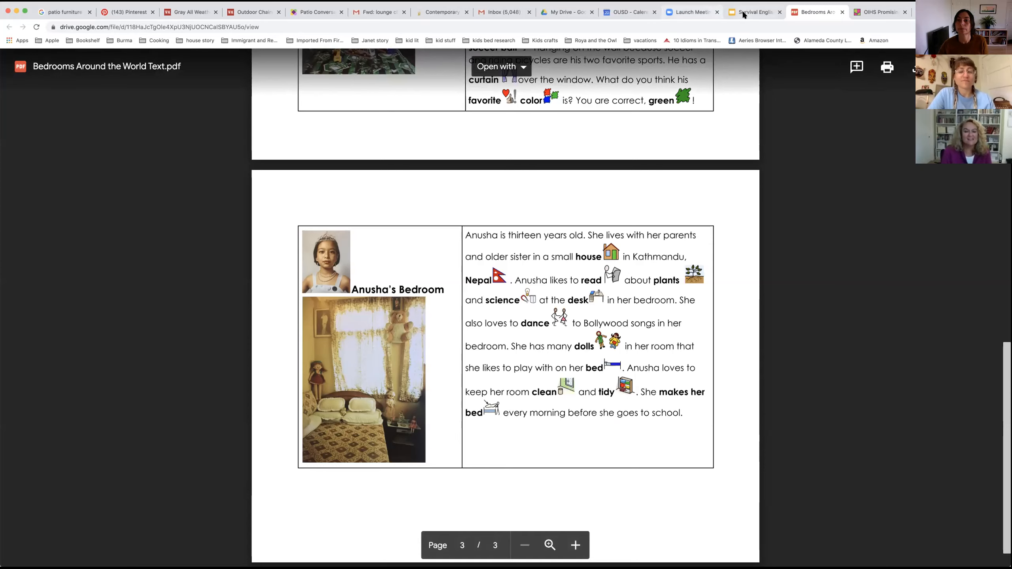
{"action": "left_click", "coordinate": [752, 13]}
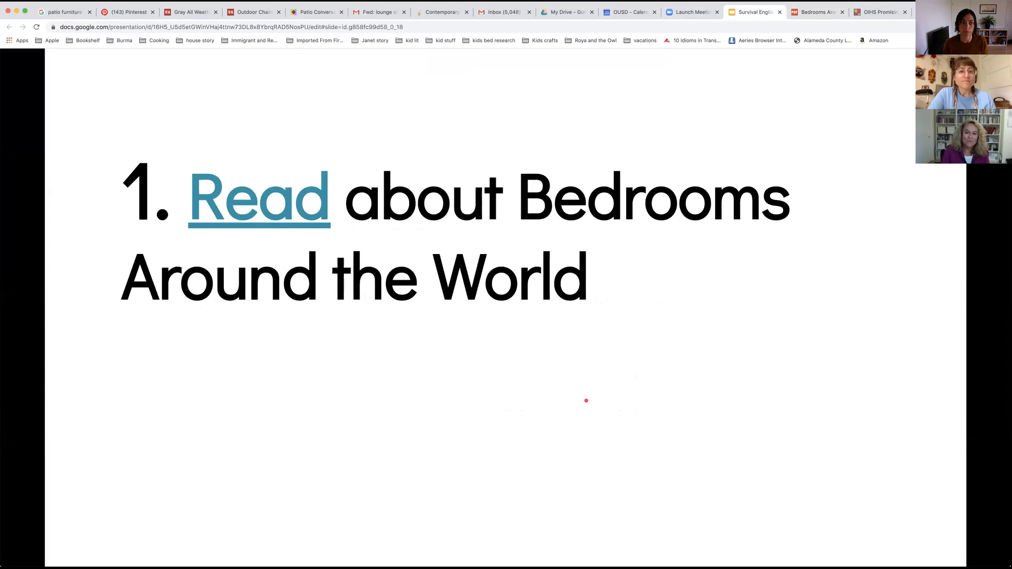